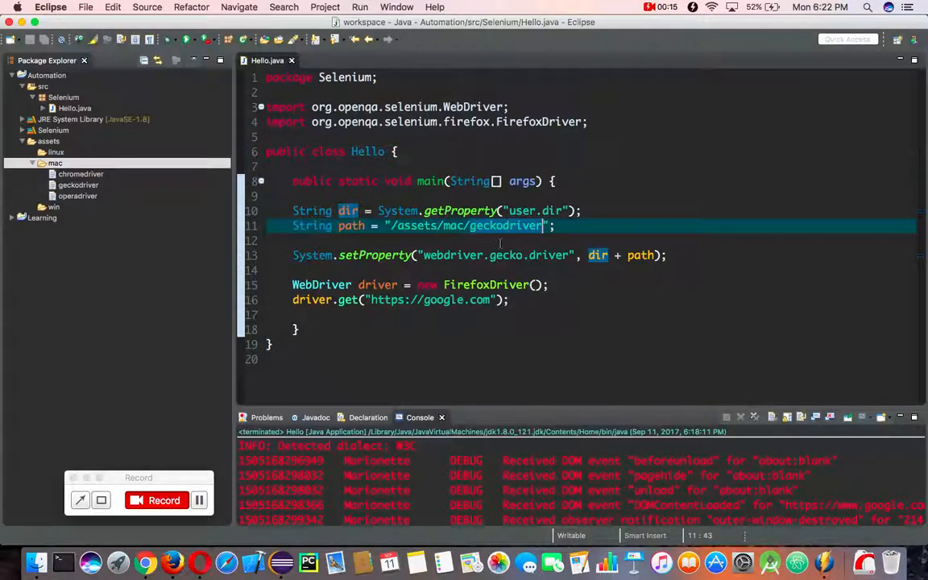
Change the driver path string in Hello.java to /assets/mac/operadriver.
text(opera)
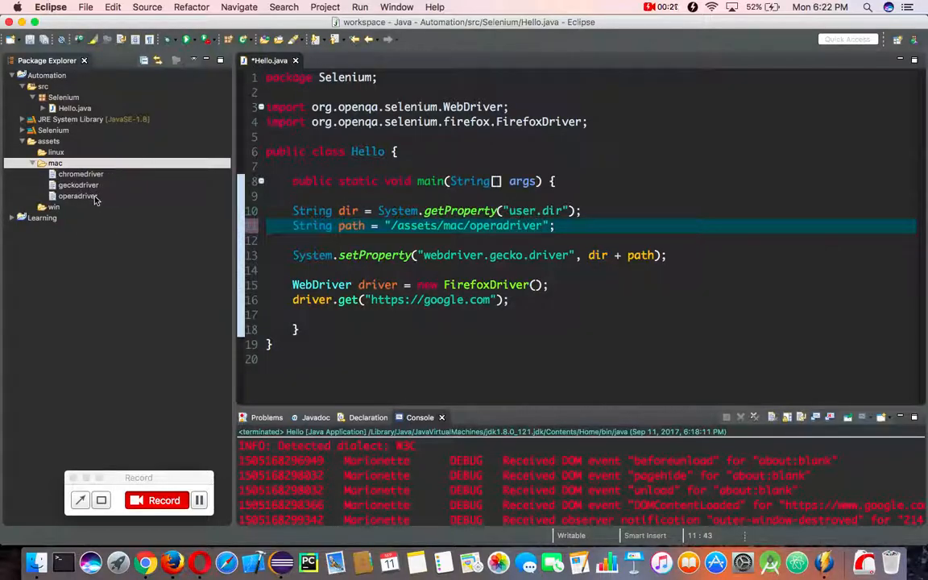
mouse_move(145, 561)
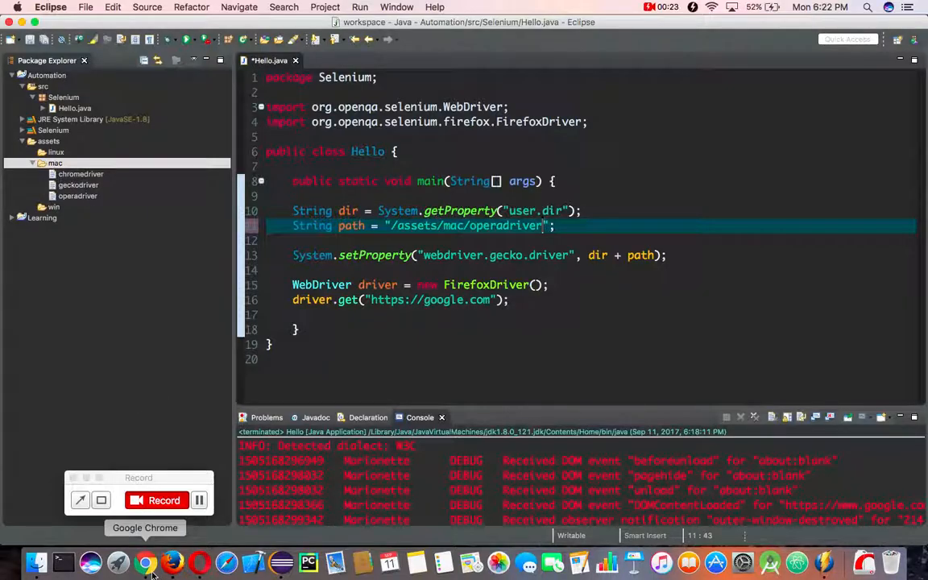
Switch to Chrome showing the GitHub operachromiumdriver 2.29 release downloads.
click(145, 563)
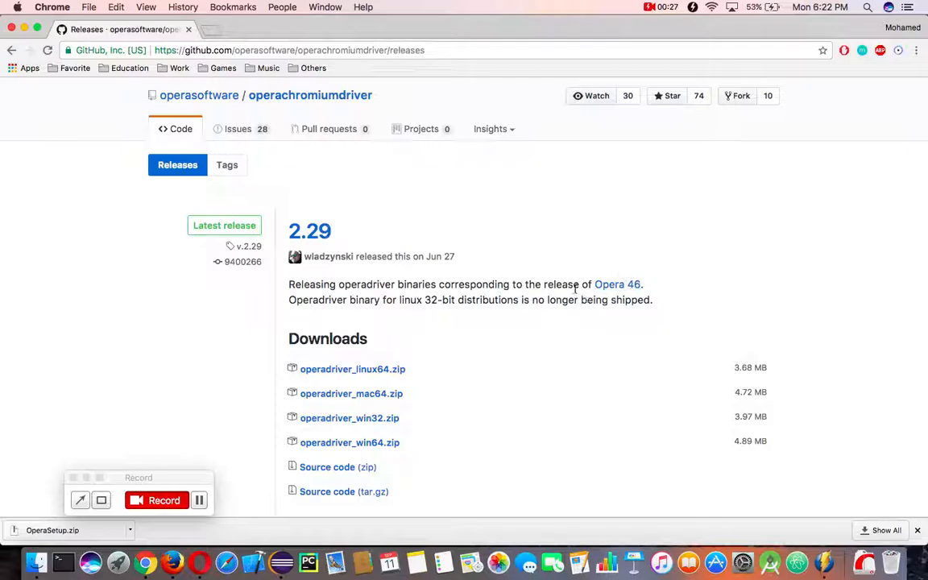
mouse_move(351, 369)
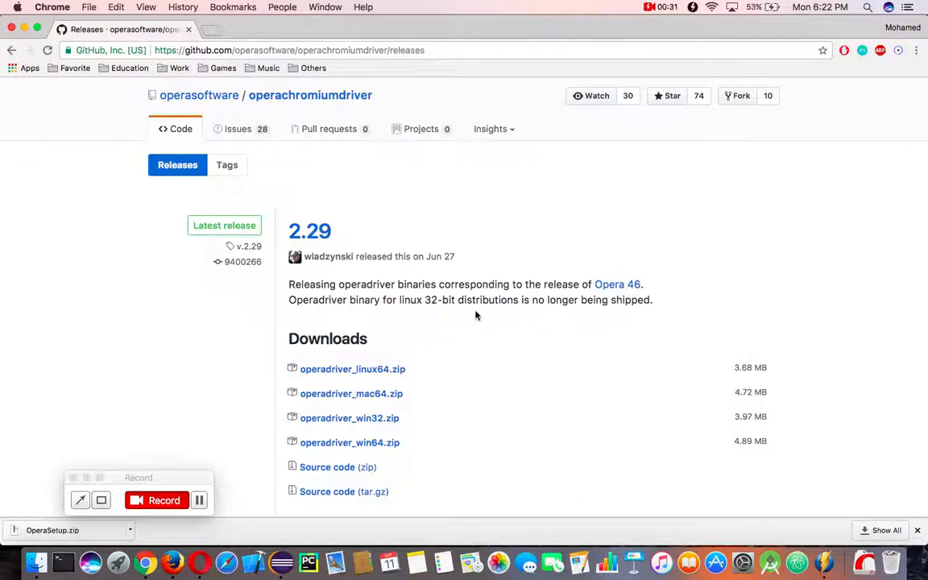
mouse_move(342, 329)
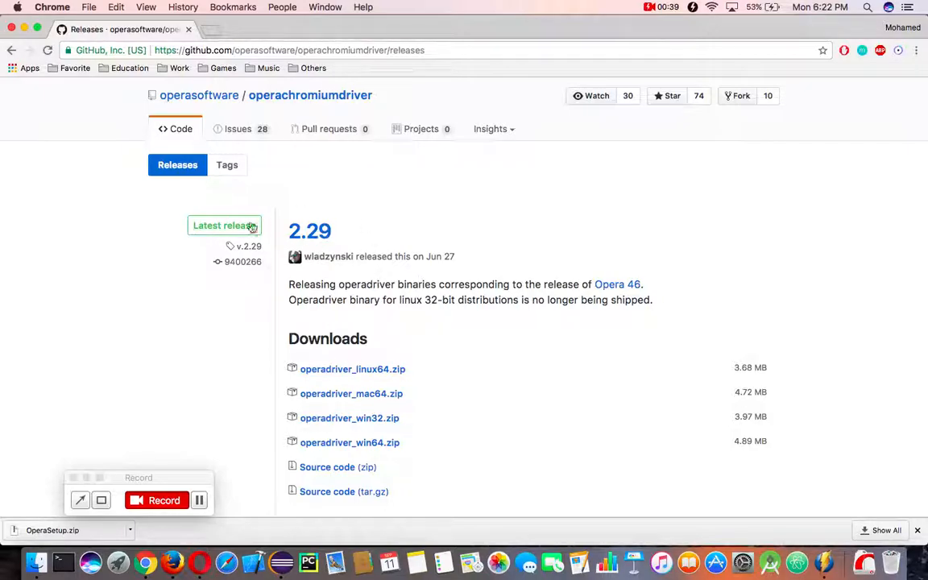
mouse_move(367, 229)
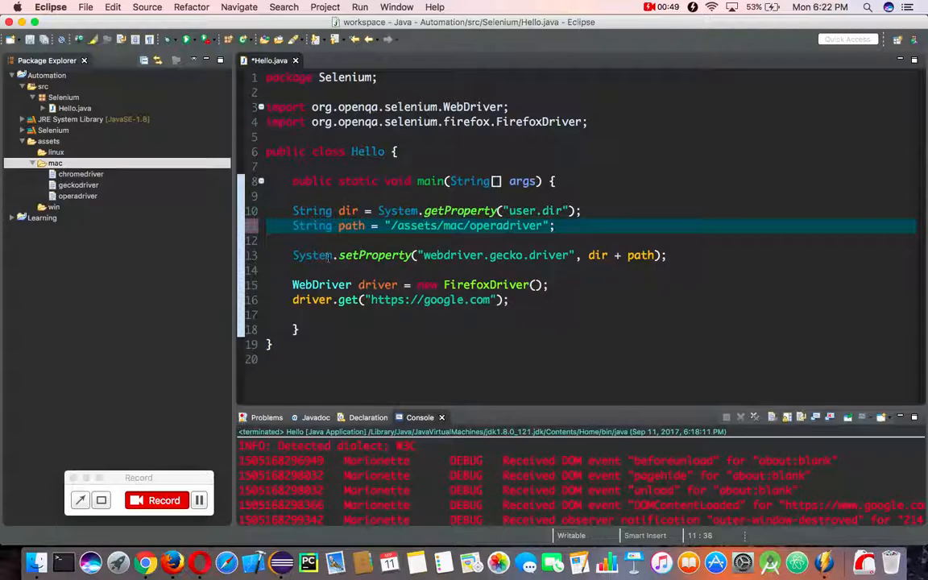
Rename the system property to webdriver.opera.driver and move to the driver creation line.
click(453, 254)
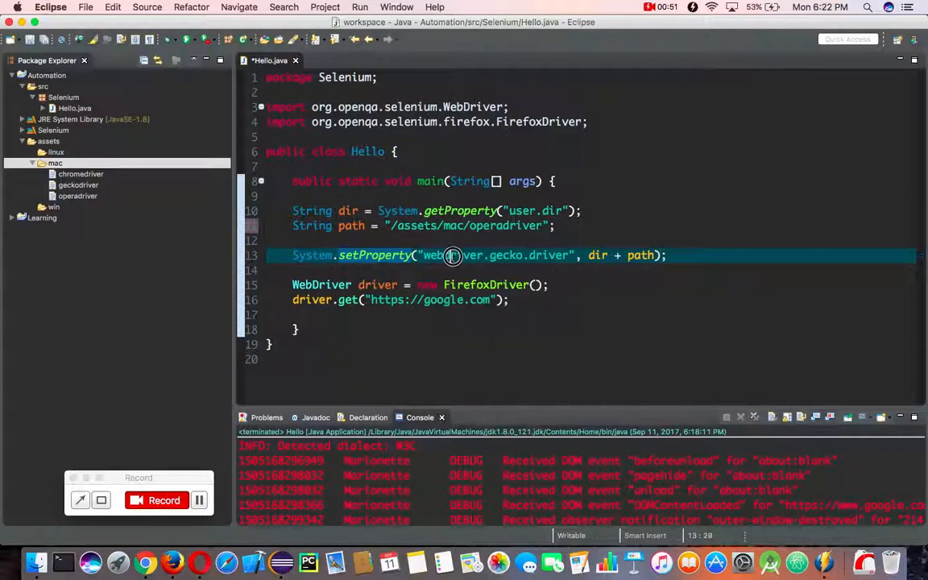
double_click(506, 255)
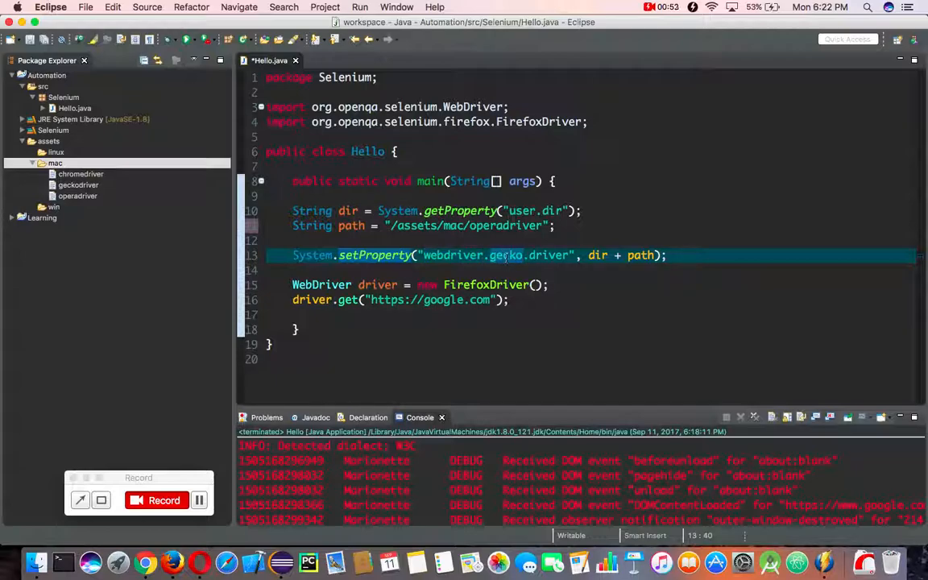
text(opera)
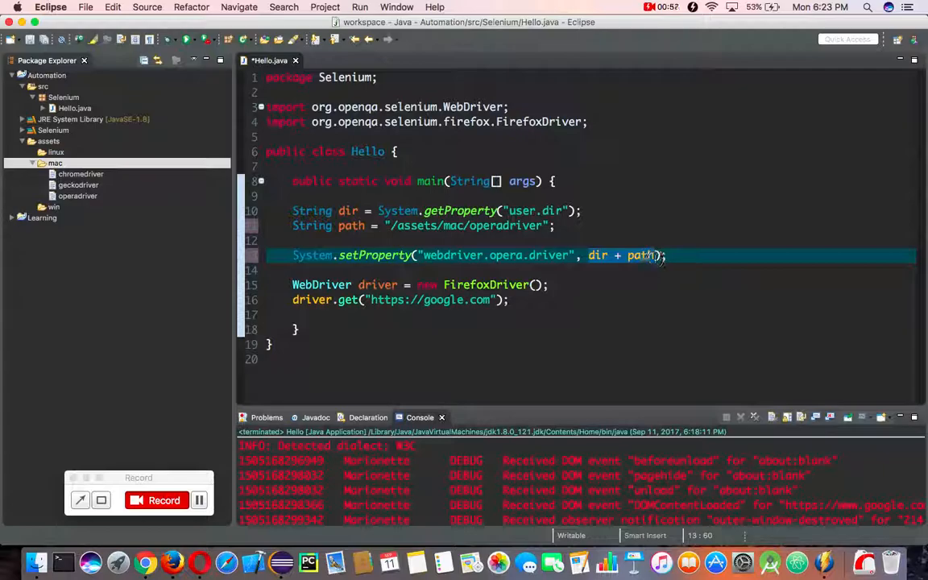
click(509, 225)
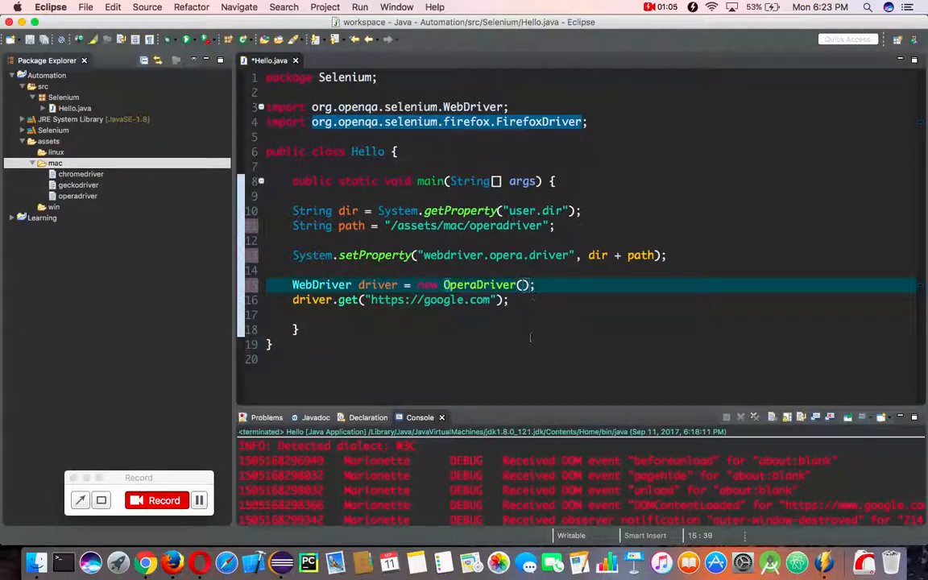
Resolve the OperaDriver type via the quick fix Import 'OperaDriver'.
click(480, 284)
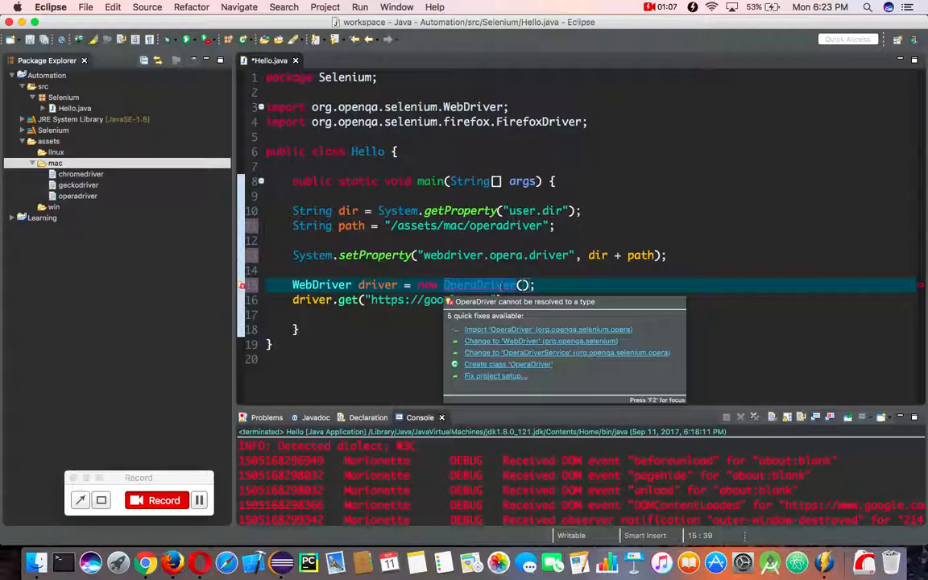
click(548, 328)
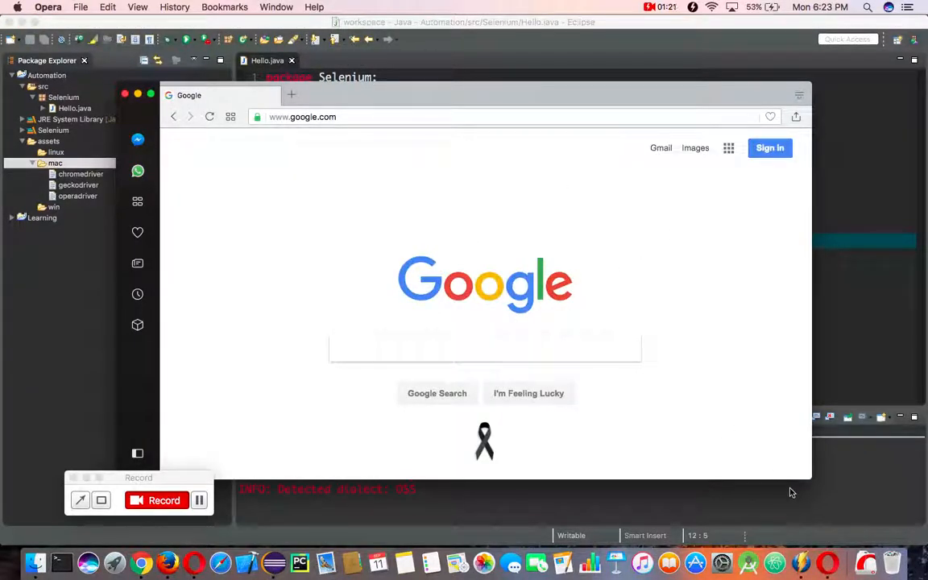
mouse_move(864, 473)
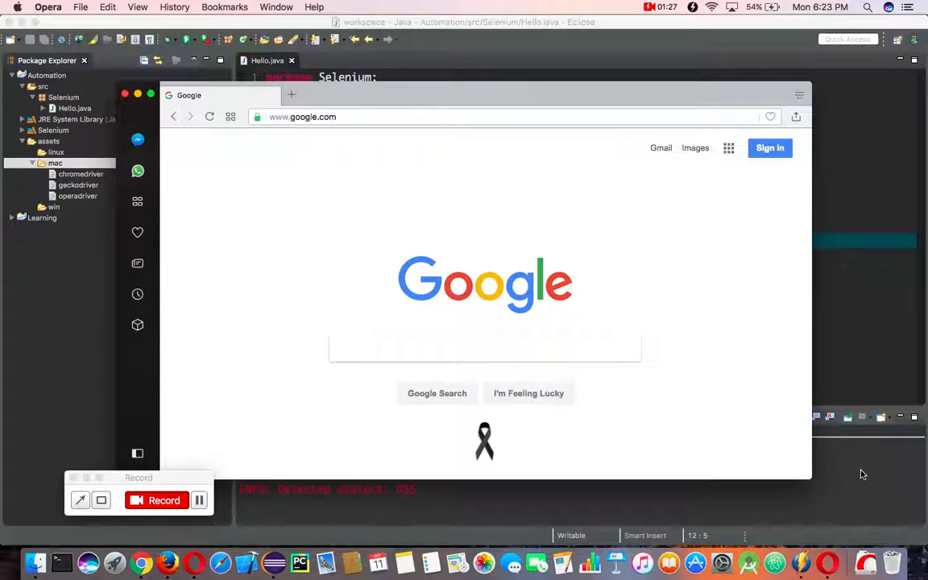
mouse_move(828, 561)
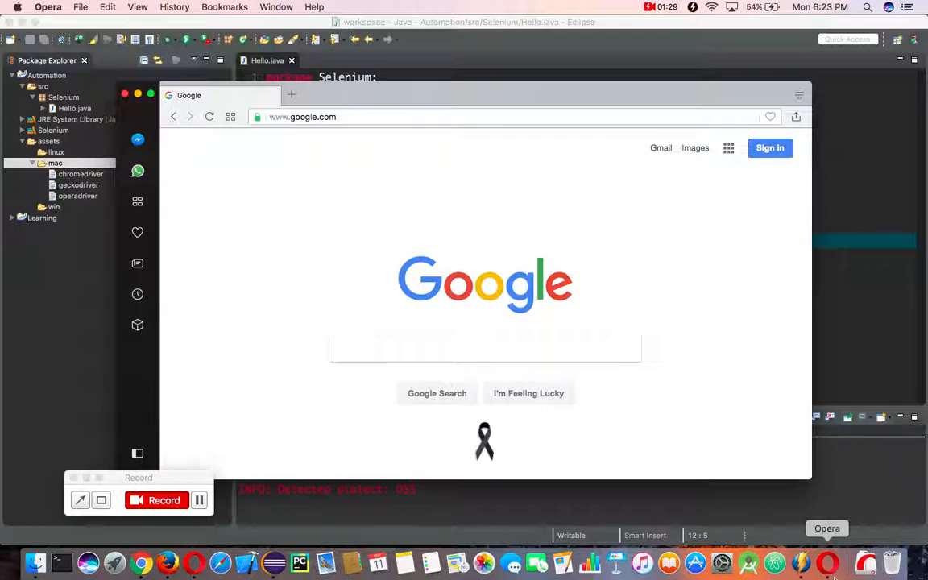